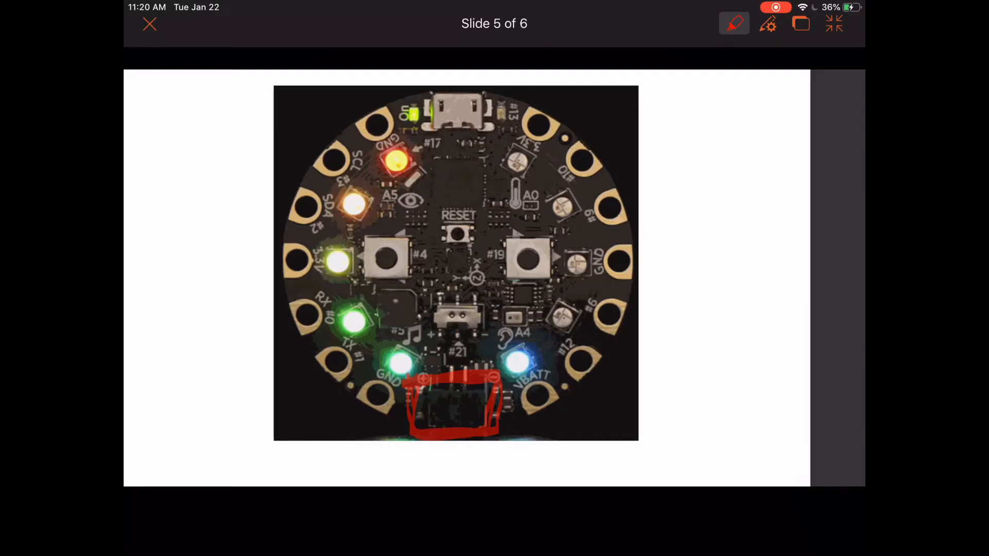
- Open the Pen Settings popover with colour, highlighter, eraser and clear-markings options
click(767, 23)
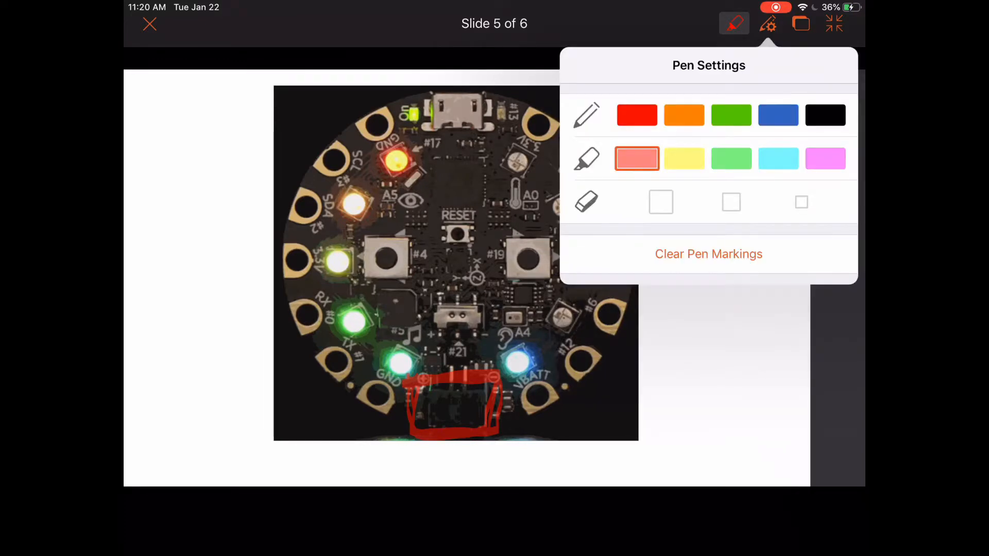